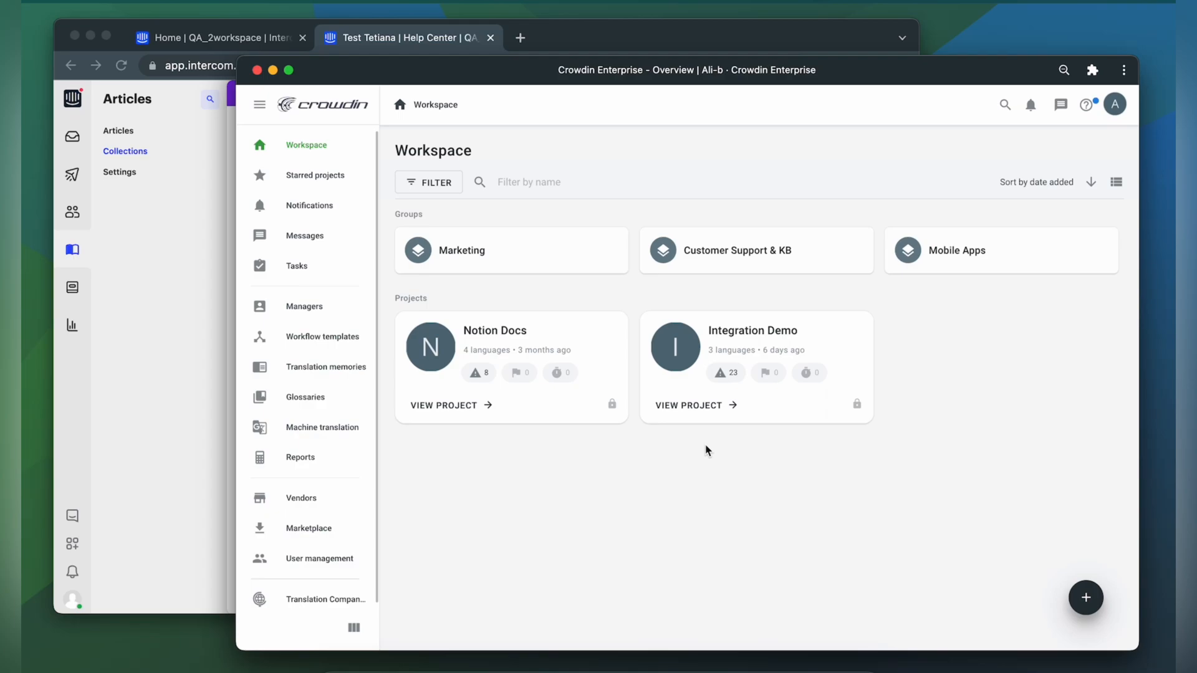
mouse_move(927, 375)
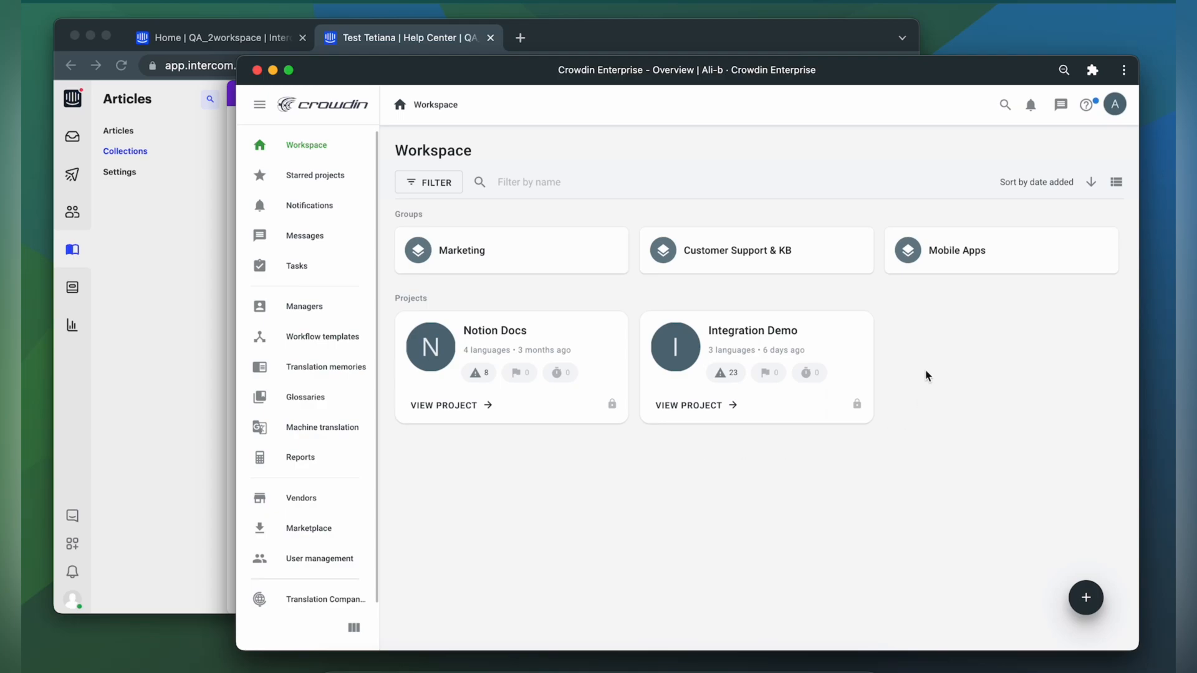
mouse_move(682, 476)
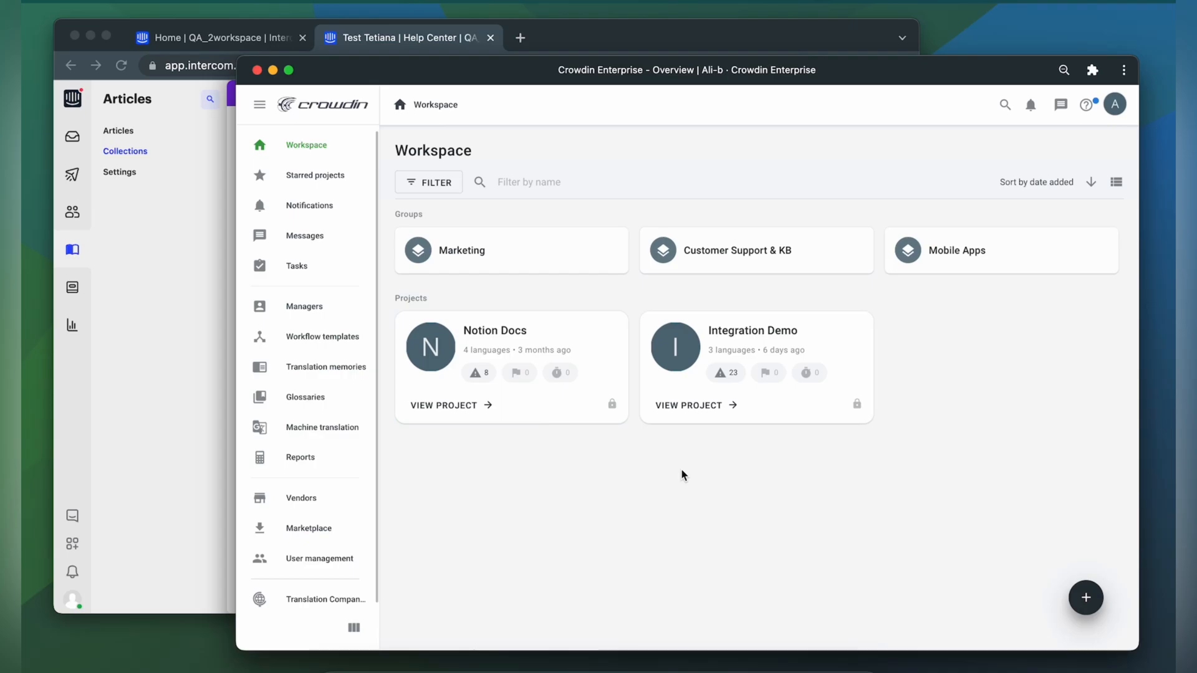
Search the marketplace for 'inter' and install the Intercom Help Center app.
click(309, 529)
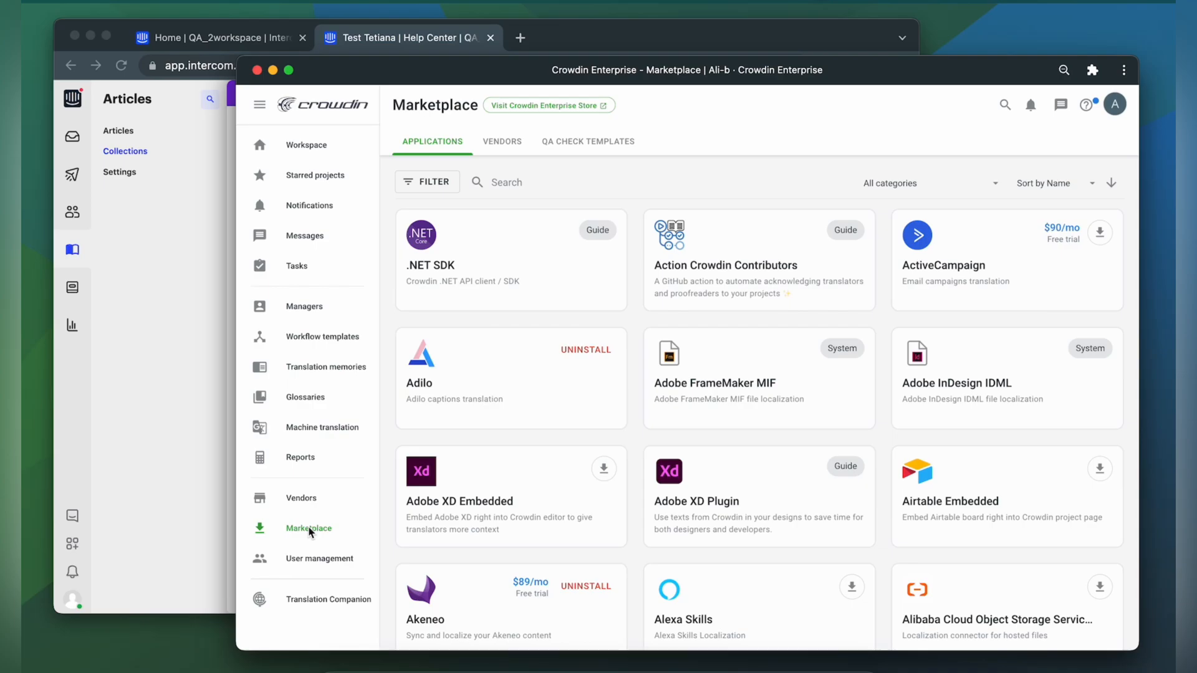
click(534, 182)
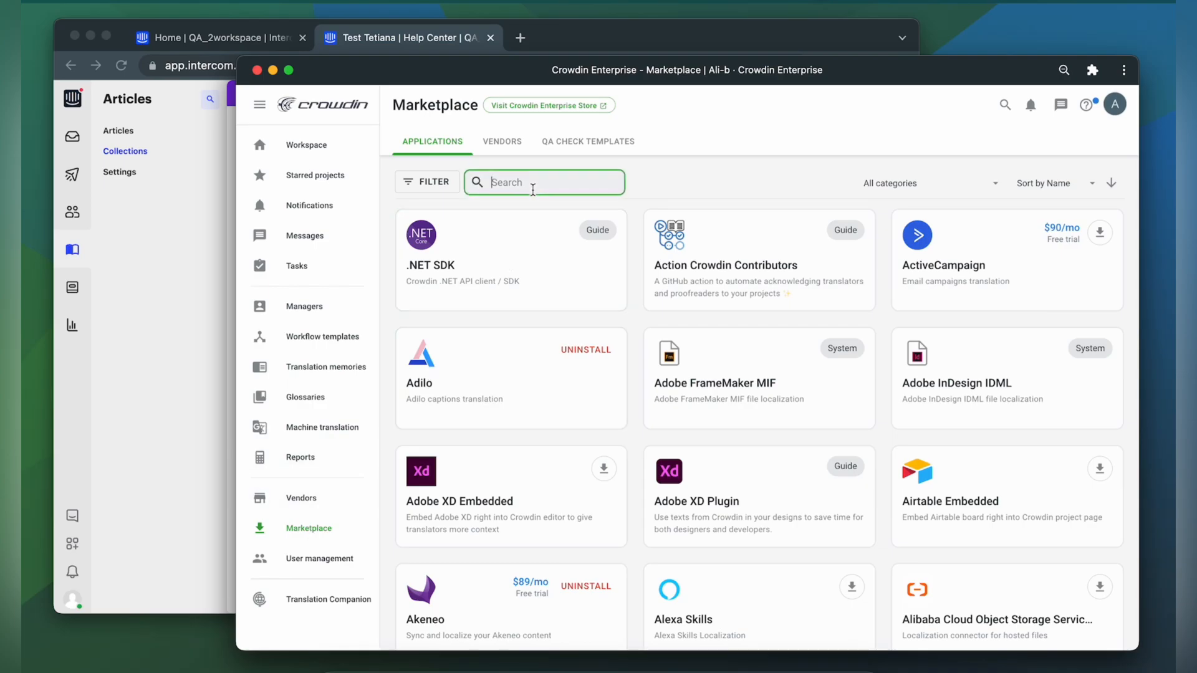
text(inter)
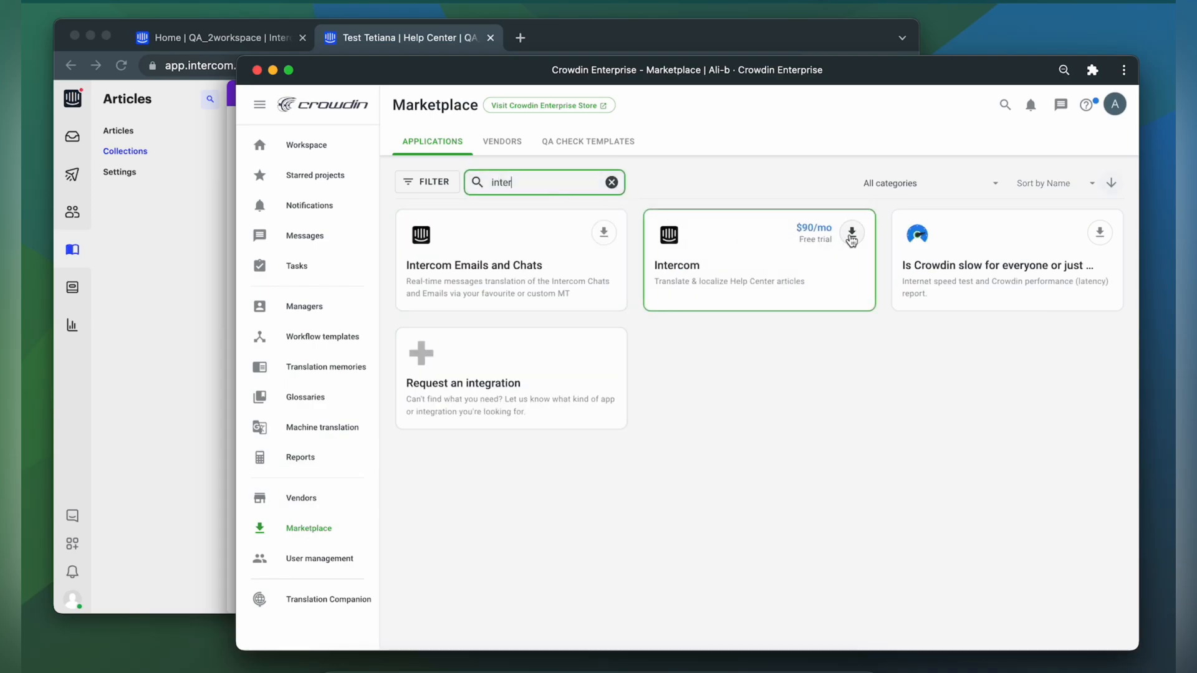
click(852, 234)
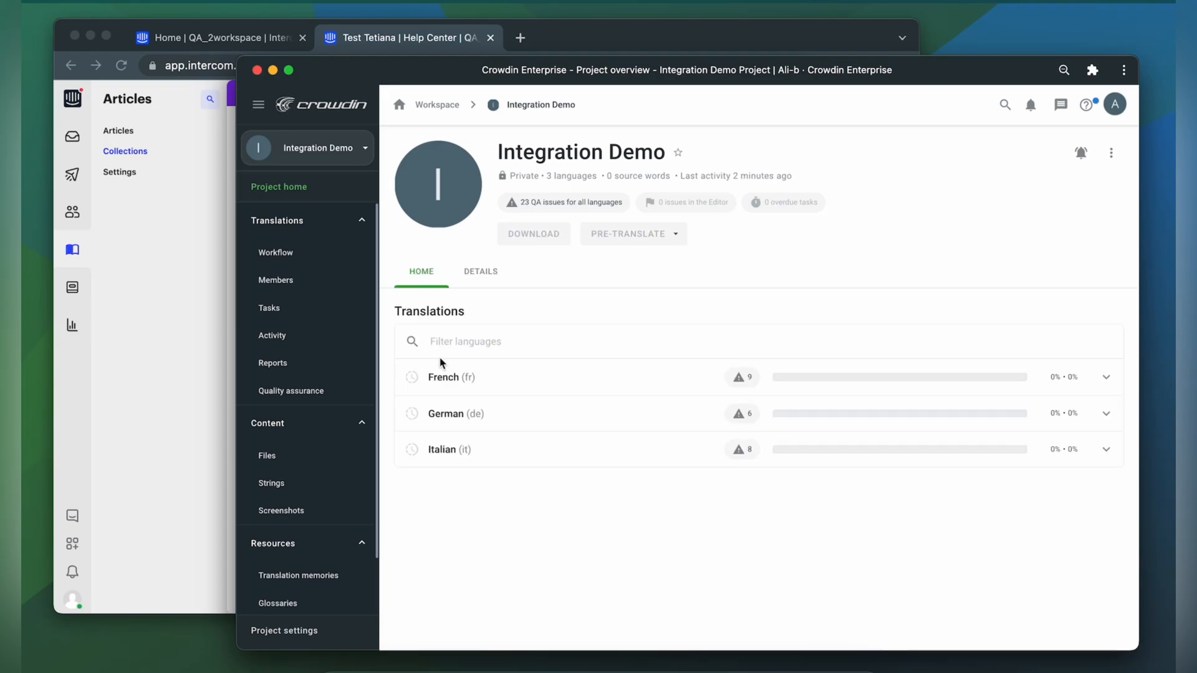
Log in to the project's Intercom integration and authorize Crowdin's access to the workspace.
click(276, 600)
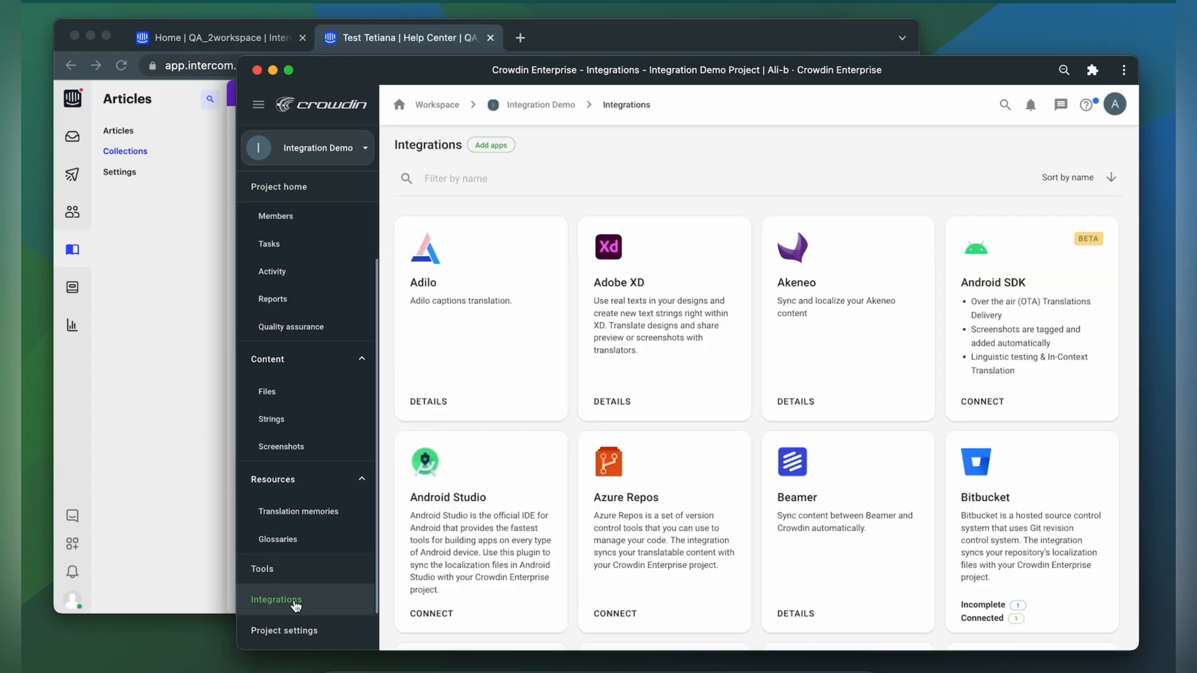
click(491, 178)
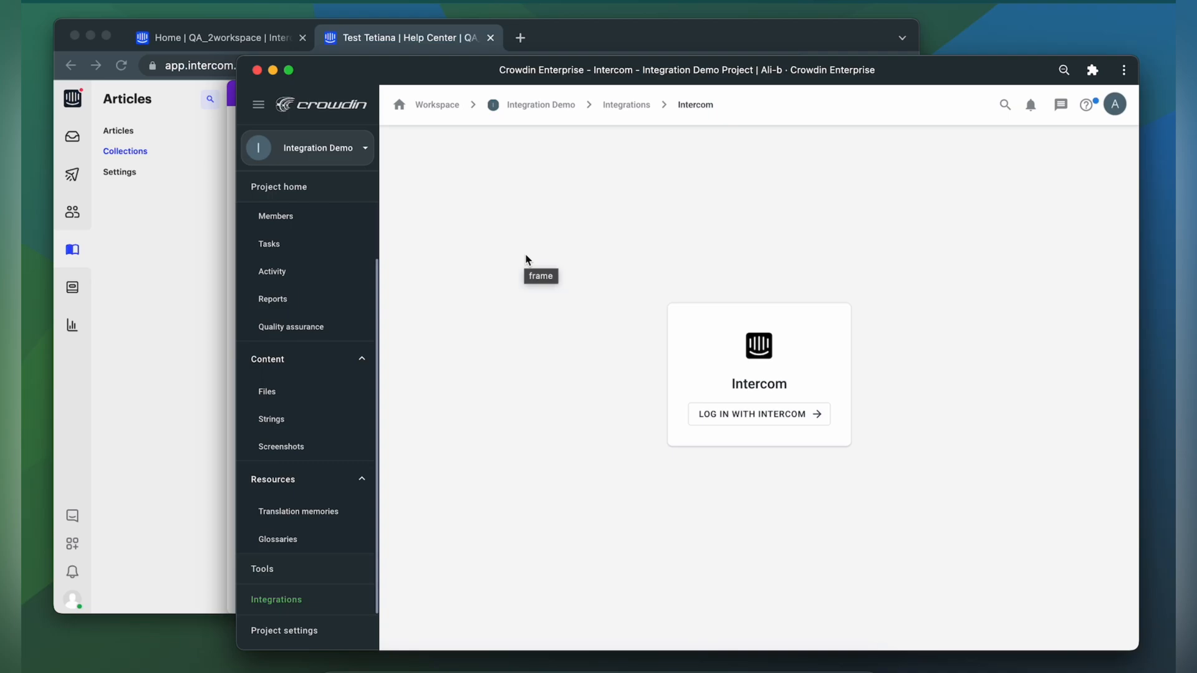
mouse_move(751, 426)
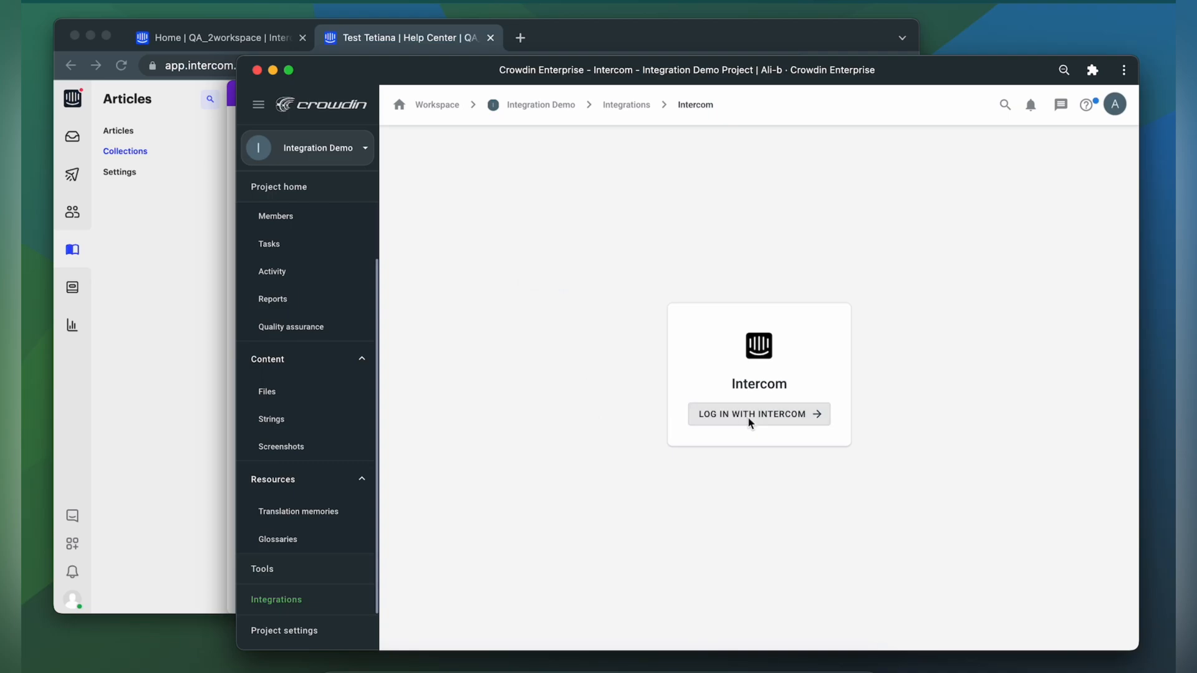
click(758, 414)
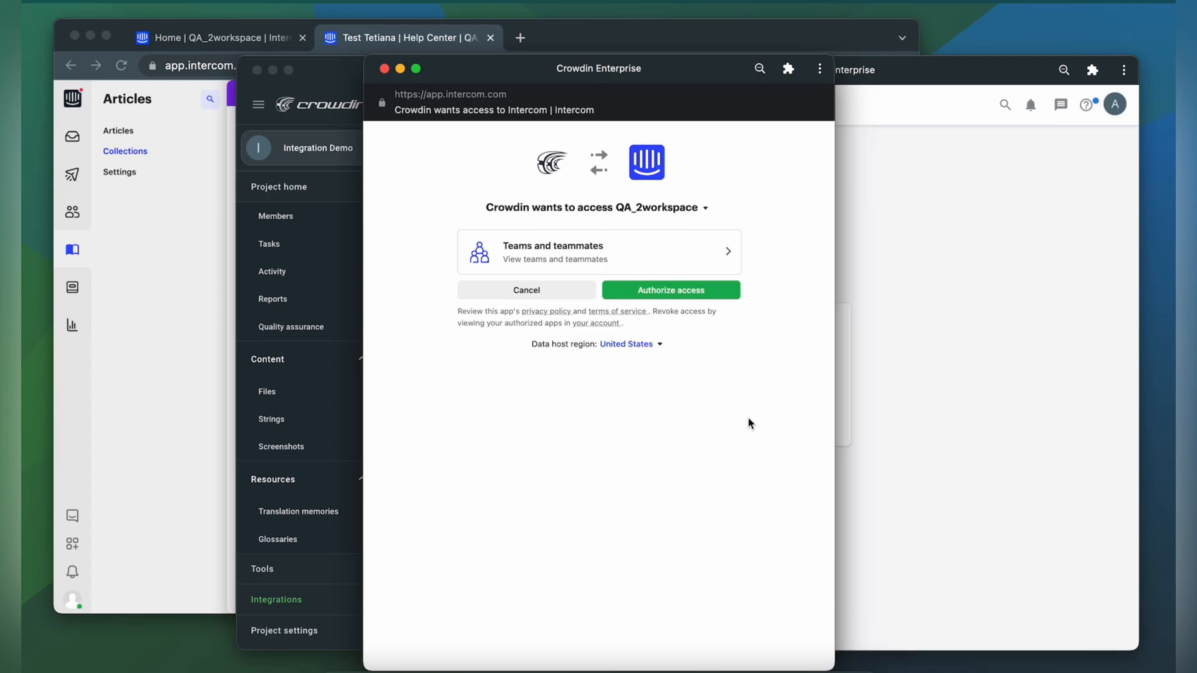
click(671, 290)
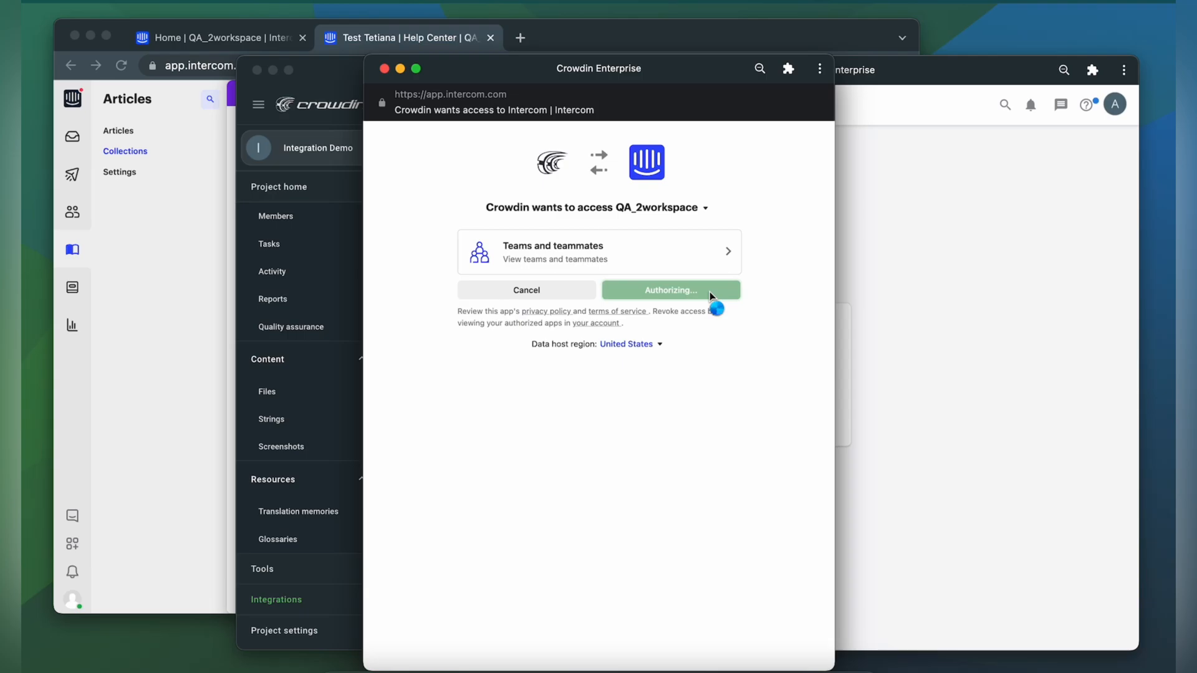
click(671, 290)
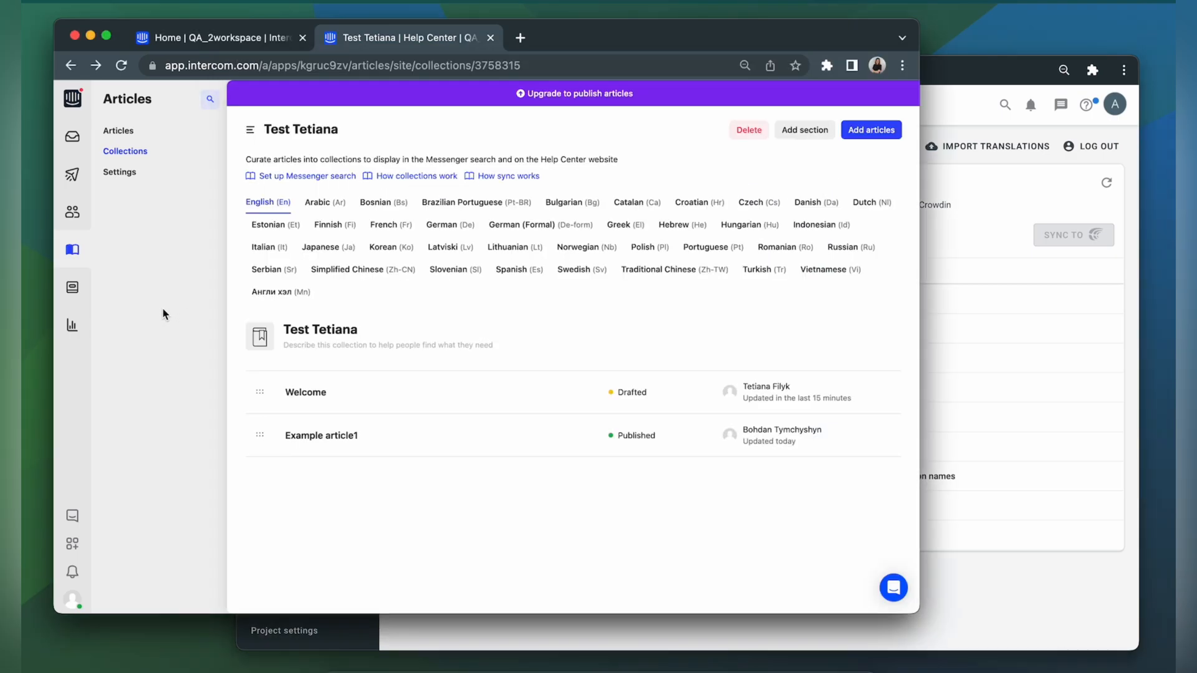
mouse_move(147, 186)
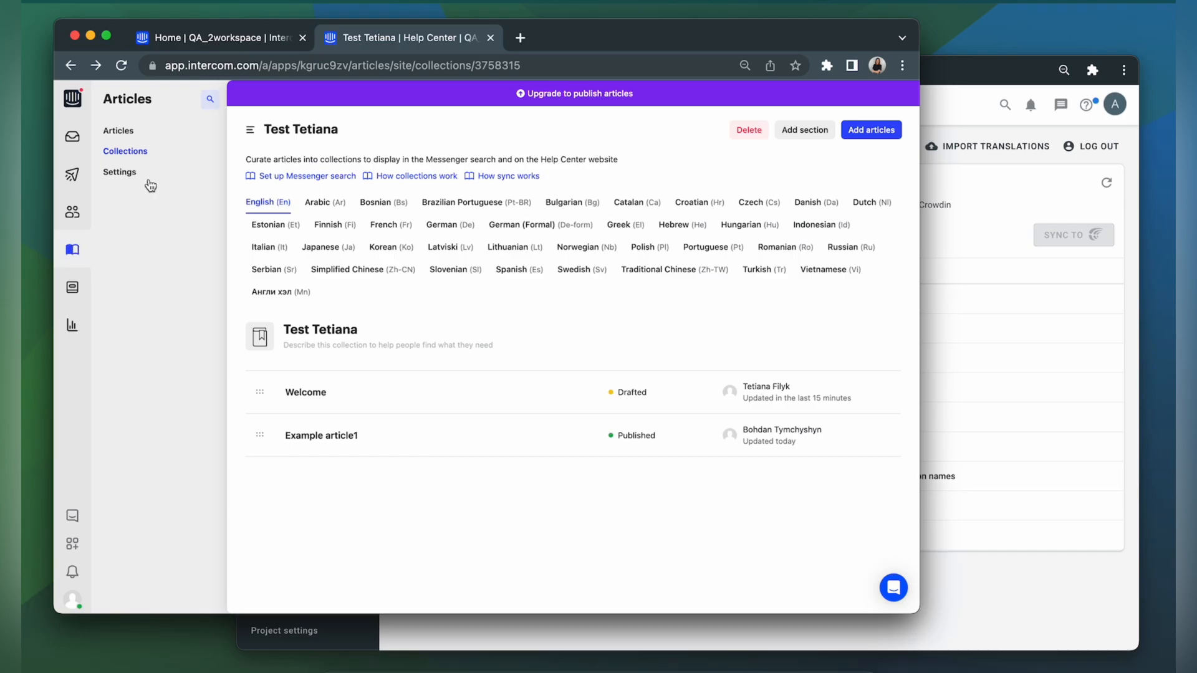
Review the supported languages under Localize your Help Center in Intercom's Help Center settings.
click(119, 172)
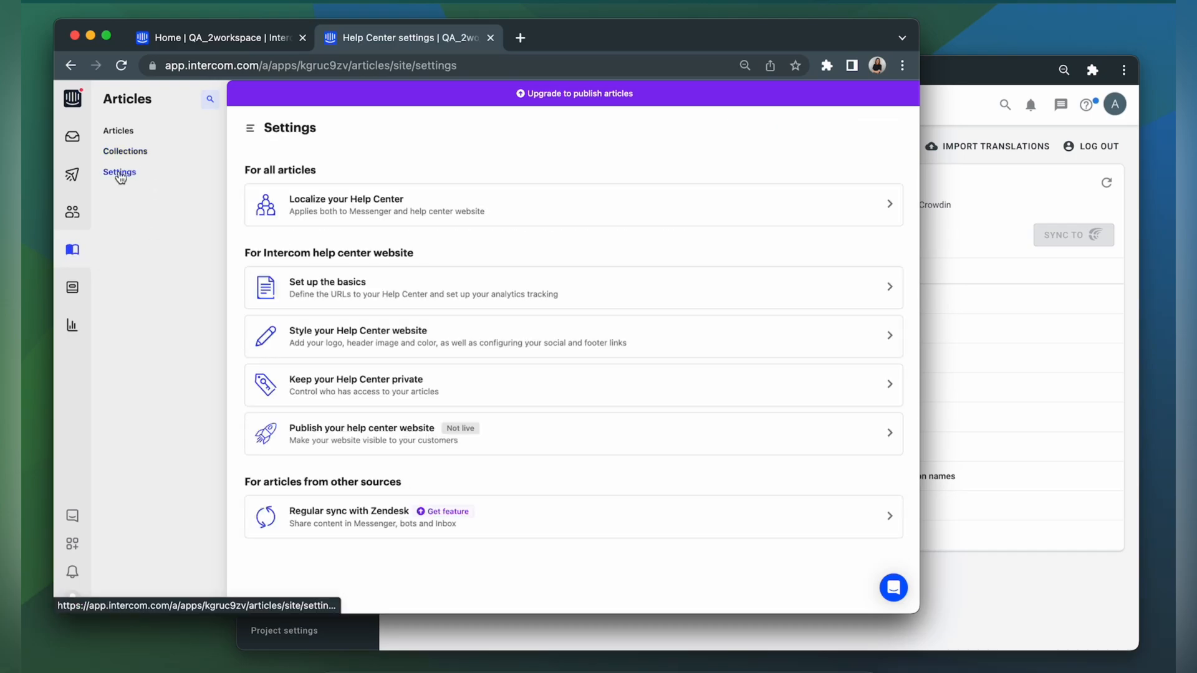
mouse_move(344, 185)
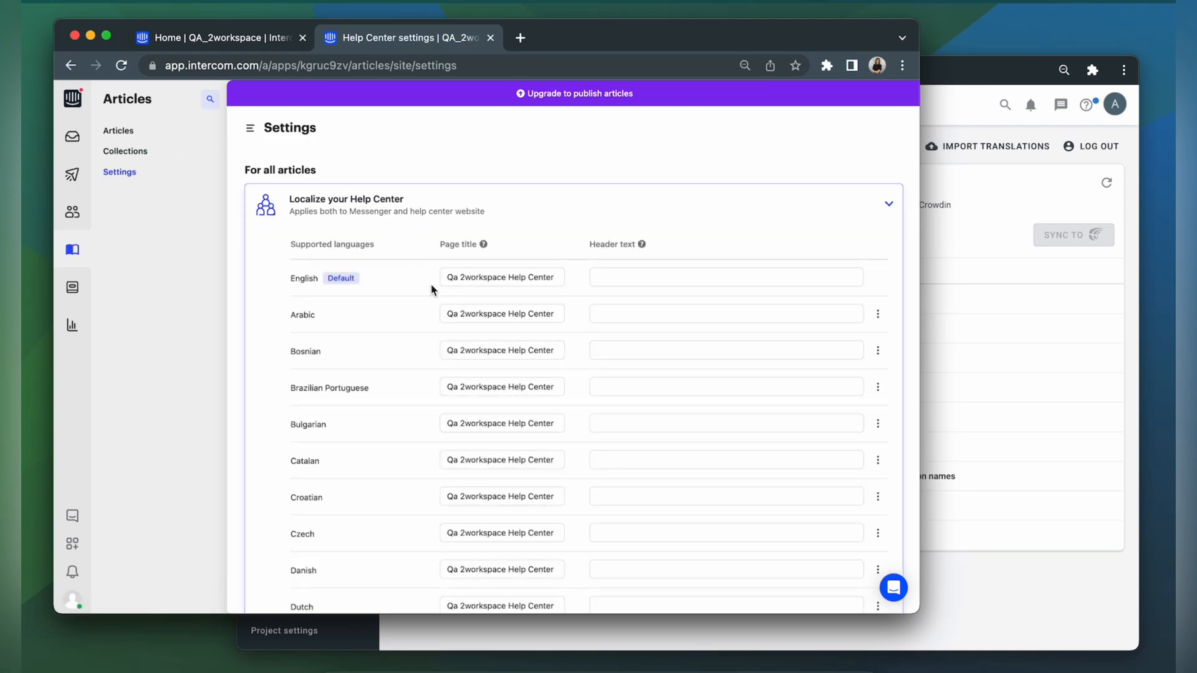
scroll(down, 3)
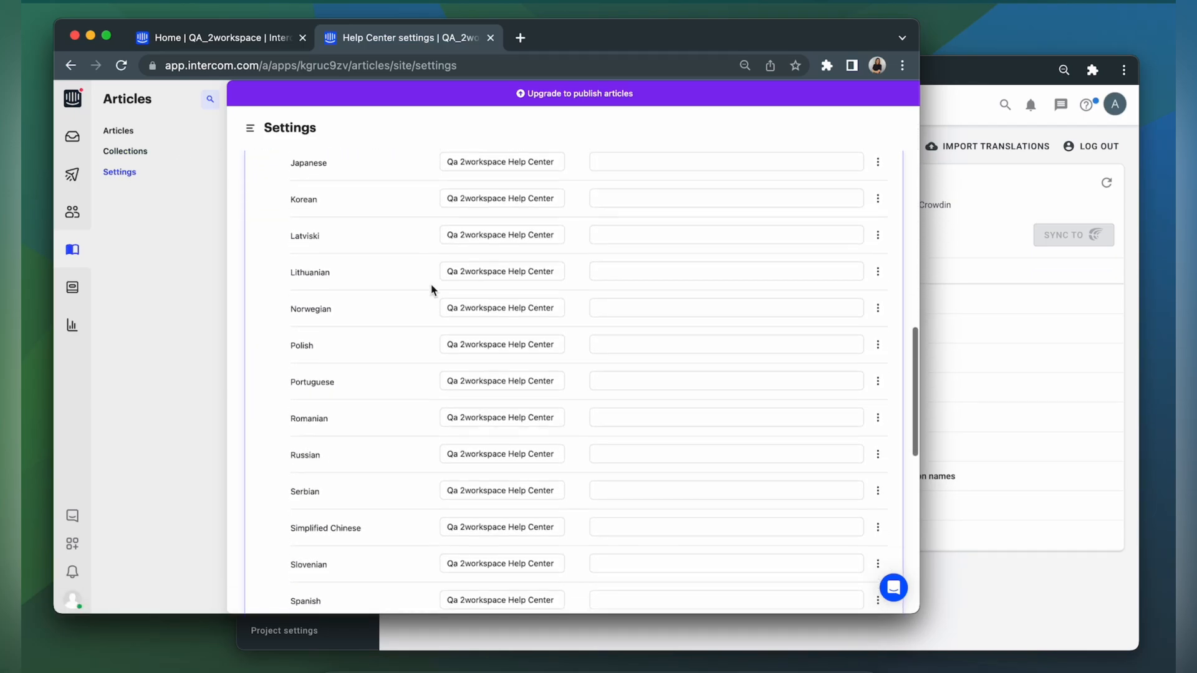
scroll(down, 3)
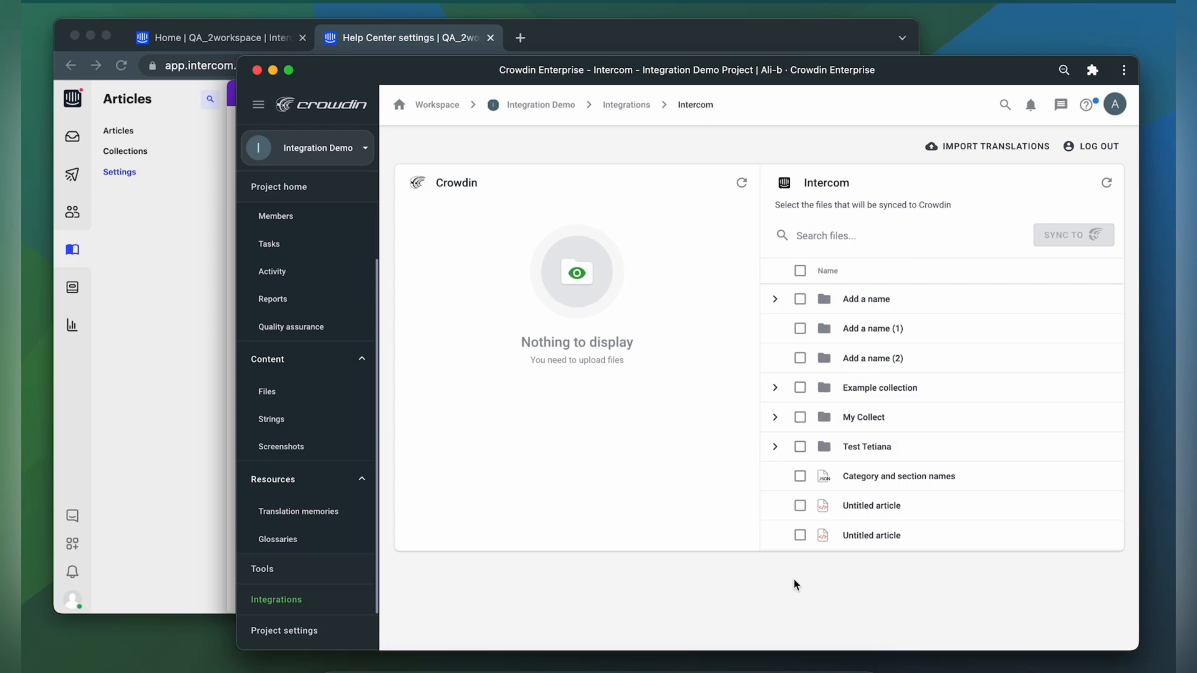
mouse_move(745, 470)
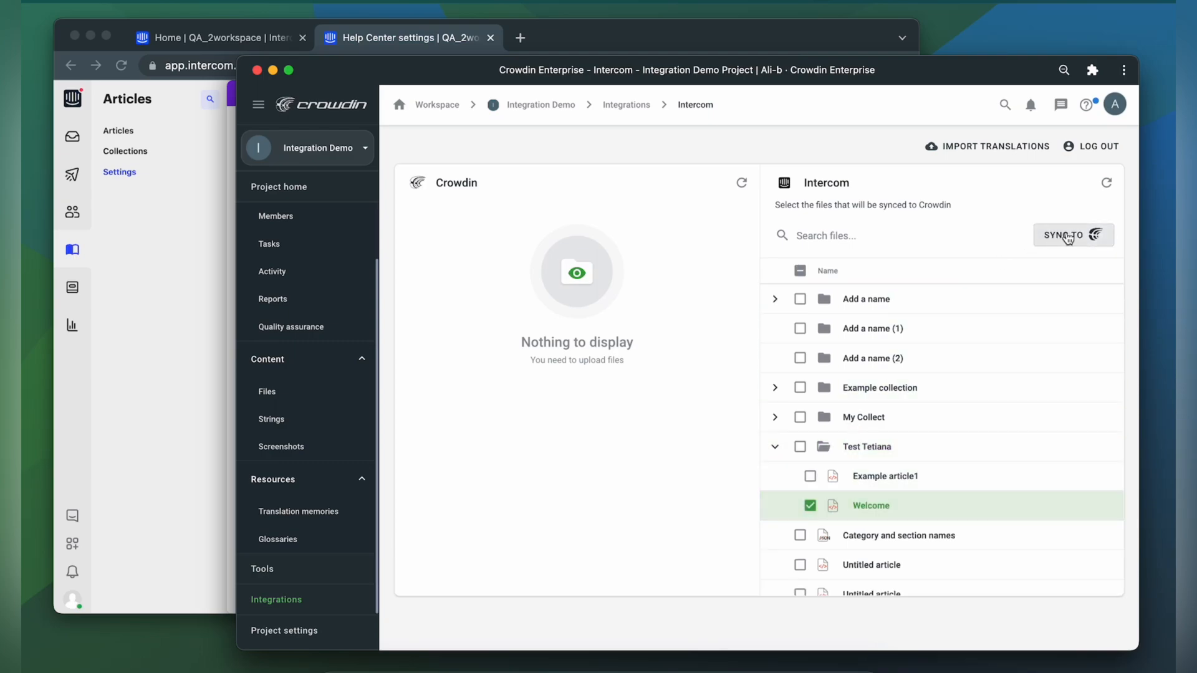
Sync the Welcome article to Crowdin and view its French, German and Italian translations.
click(1072, 235)
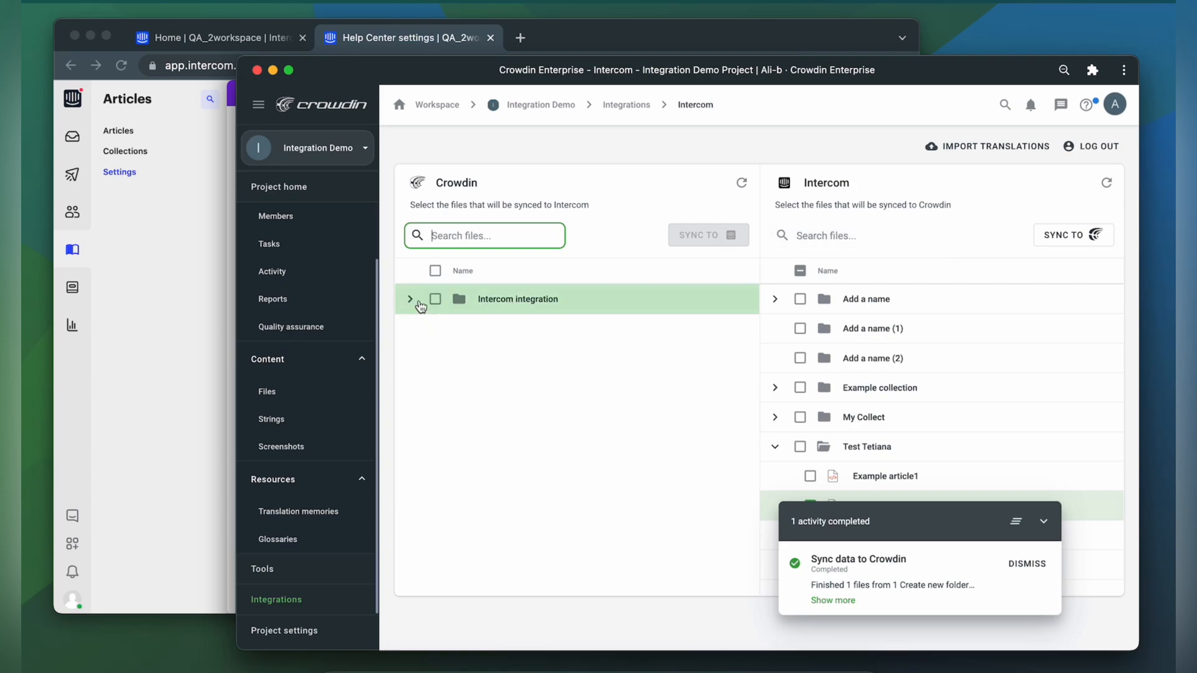
click(410, 300)
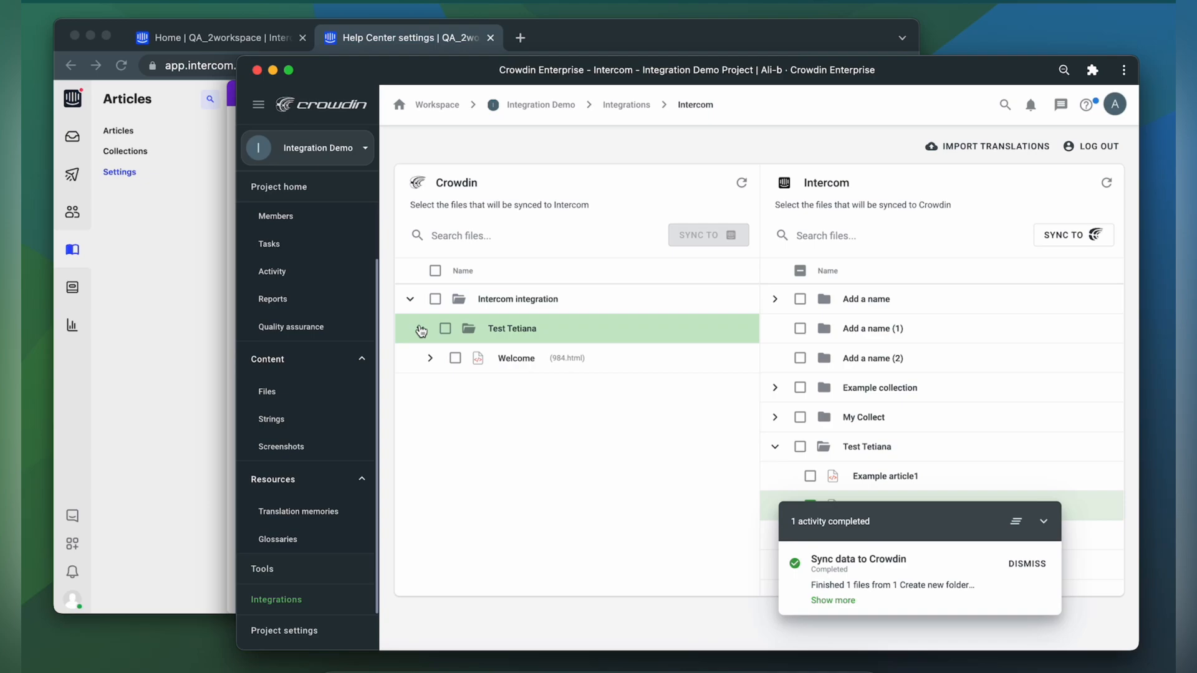
click(430, 358)
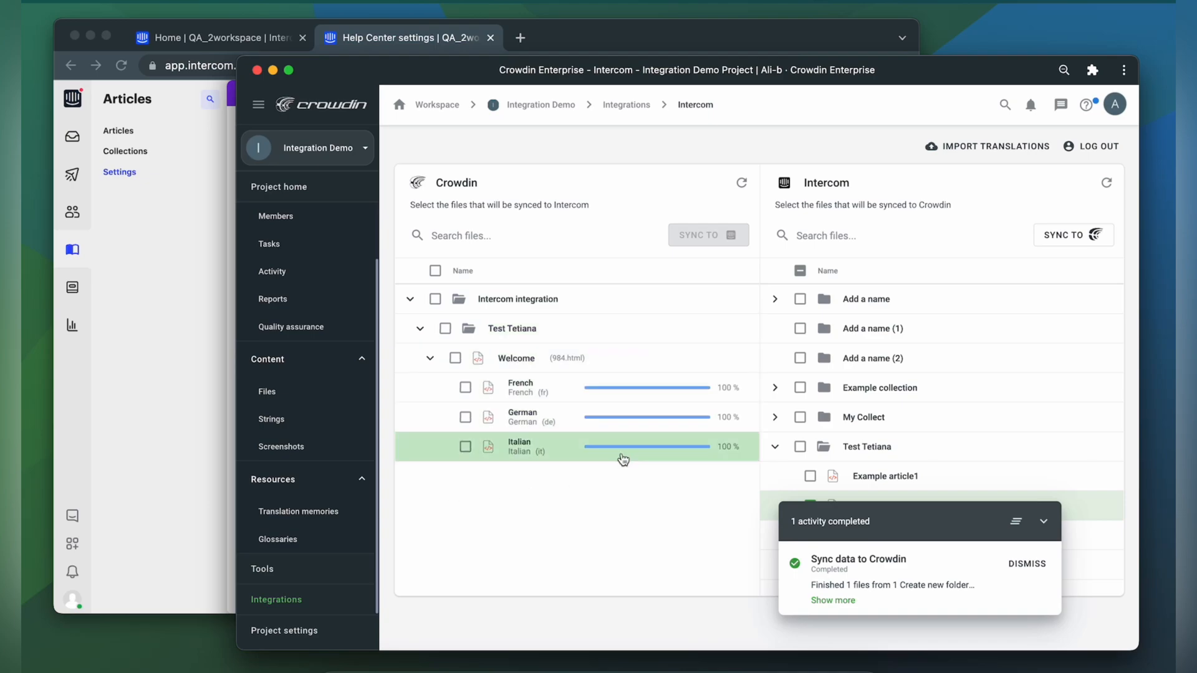
mouse_move(489, 483)
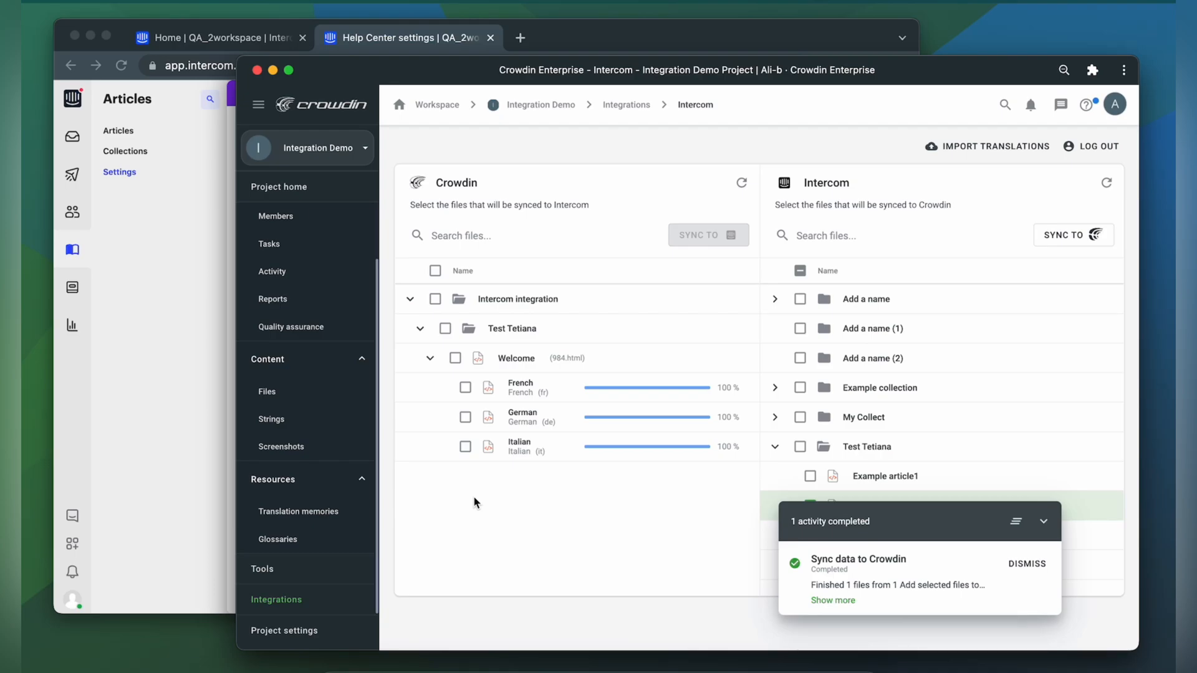
mouse_move(324, 191)
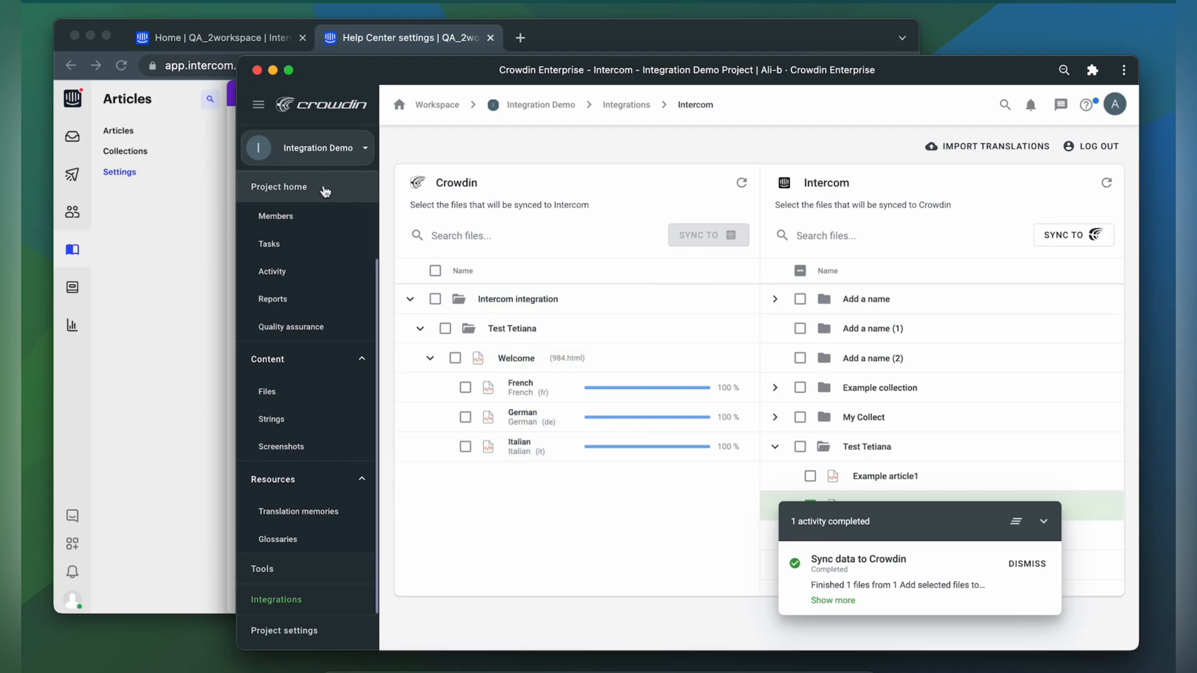
click(278, 187)
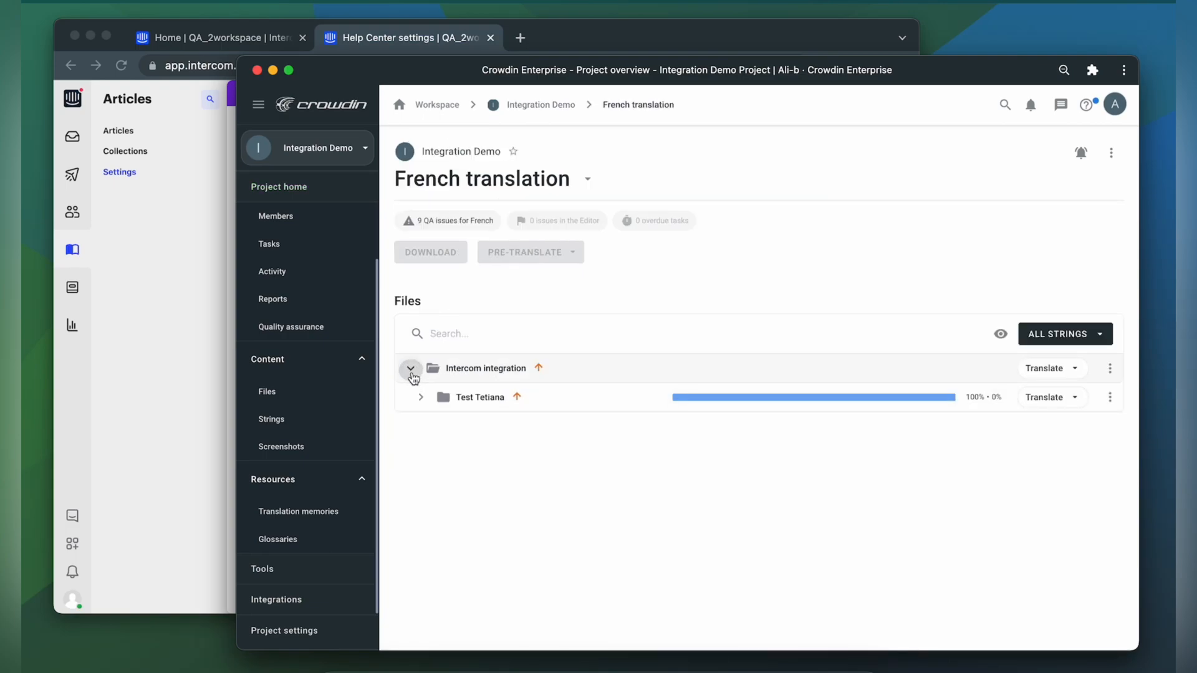
click(421, 397)
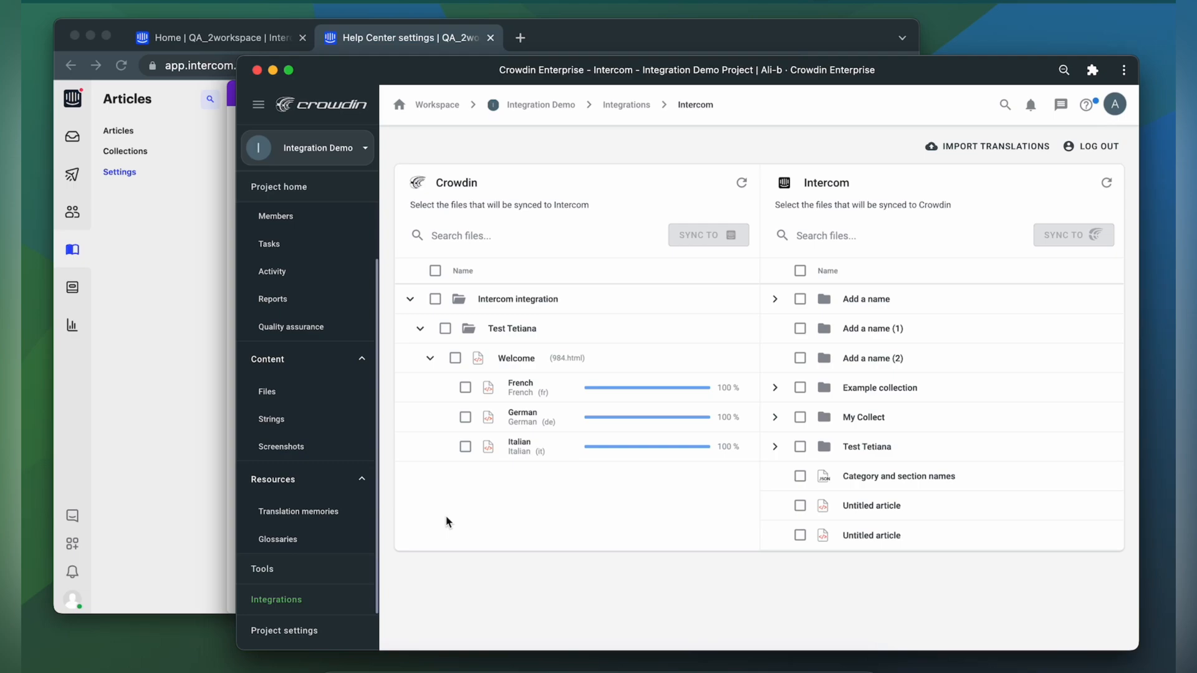
mouse_move(456, 438)
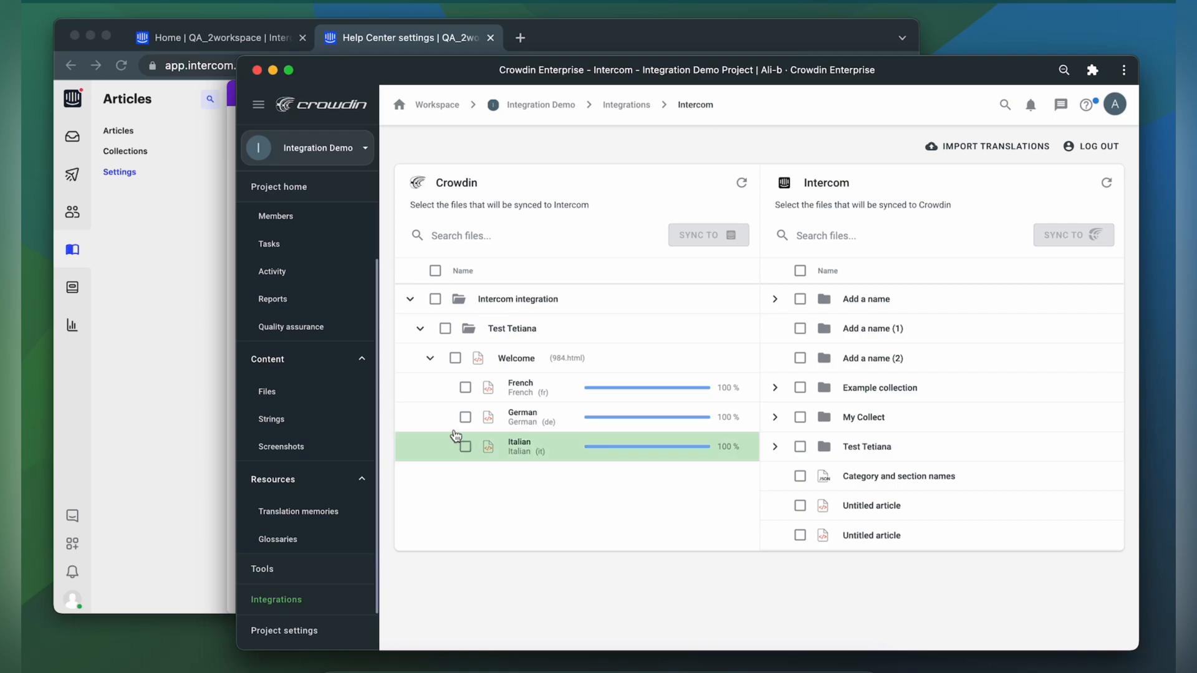
Select the French Welcome translation and sync it to Intercom.
click(465, 388)
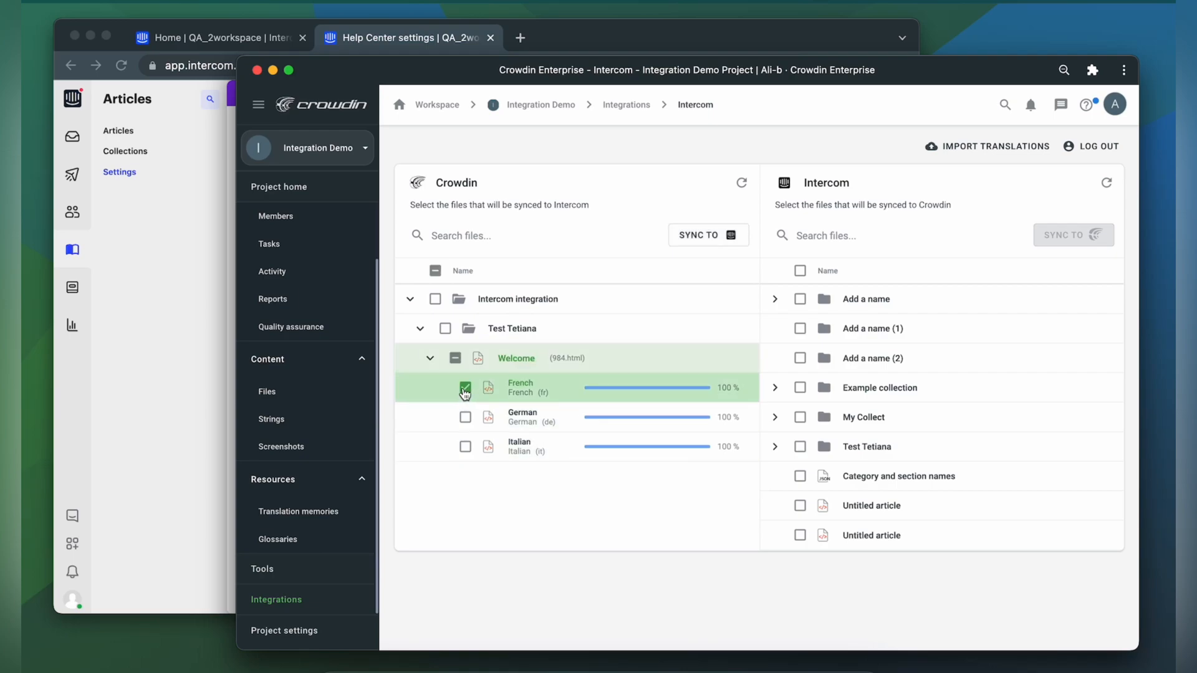
click(707, 235)
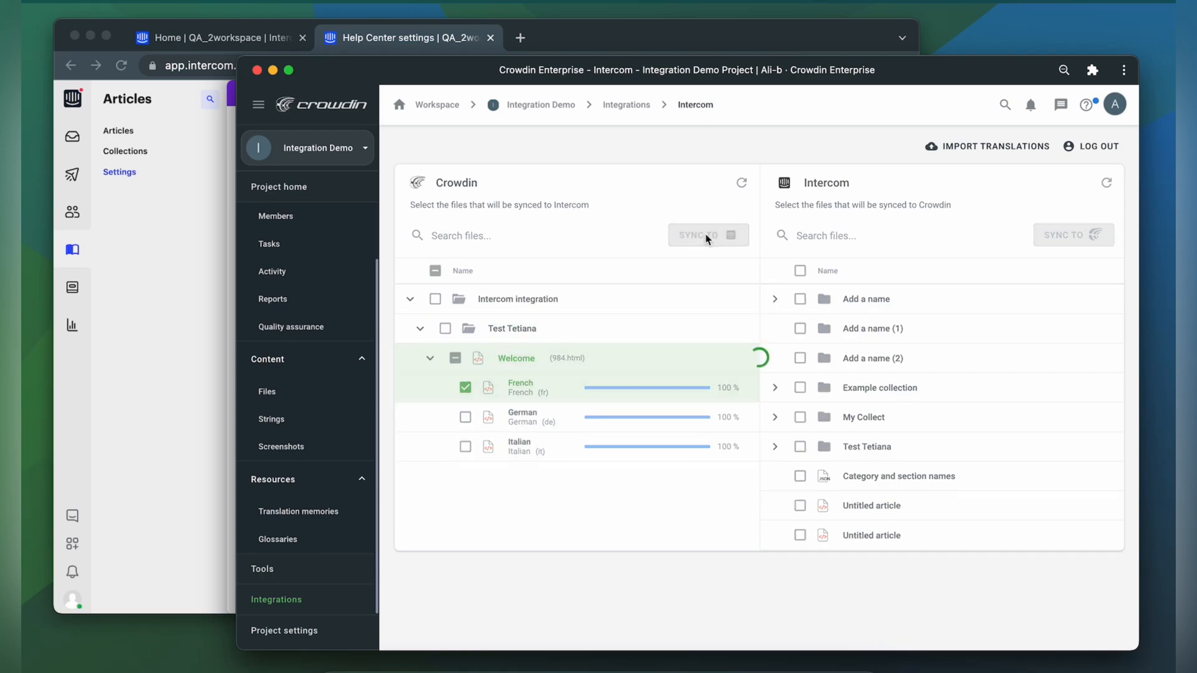
click(706, 235)
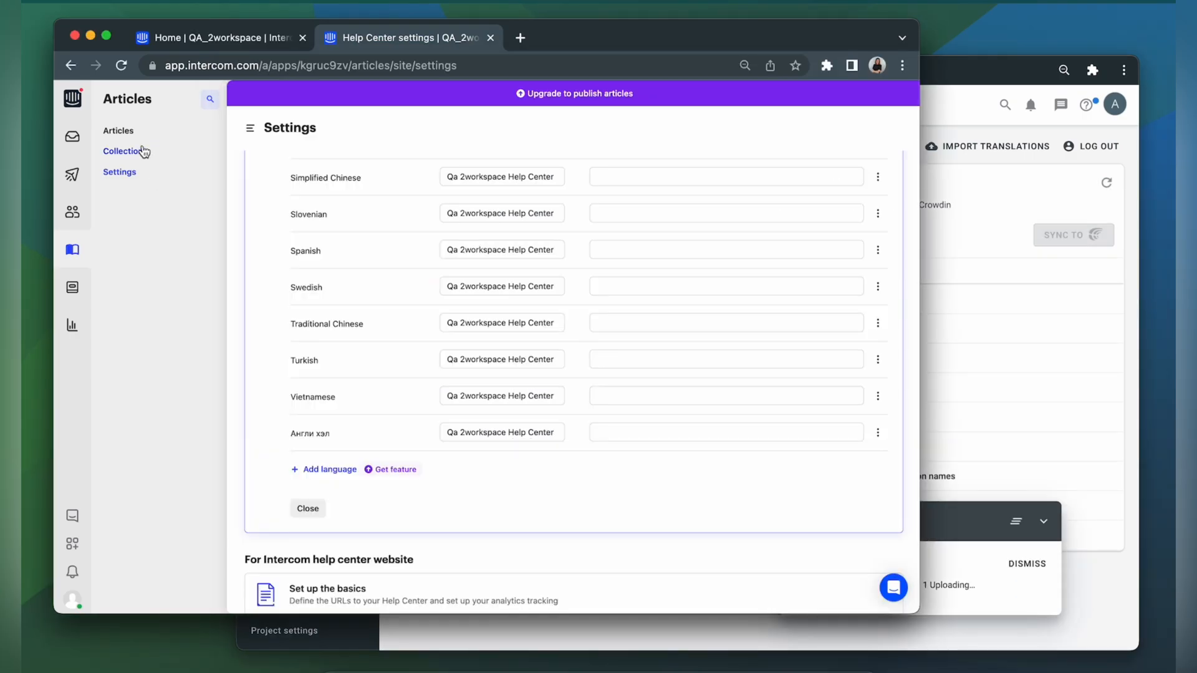
Open the Welcome article from Collections and switch it to French (FR).
click(125, 151)
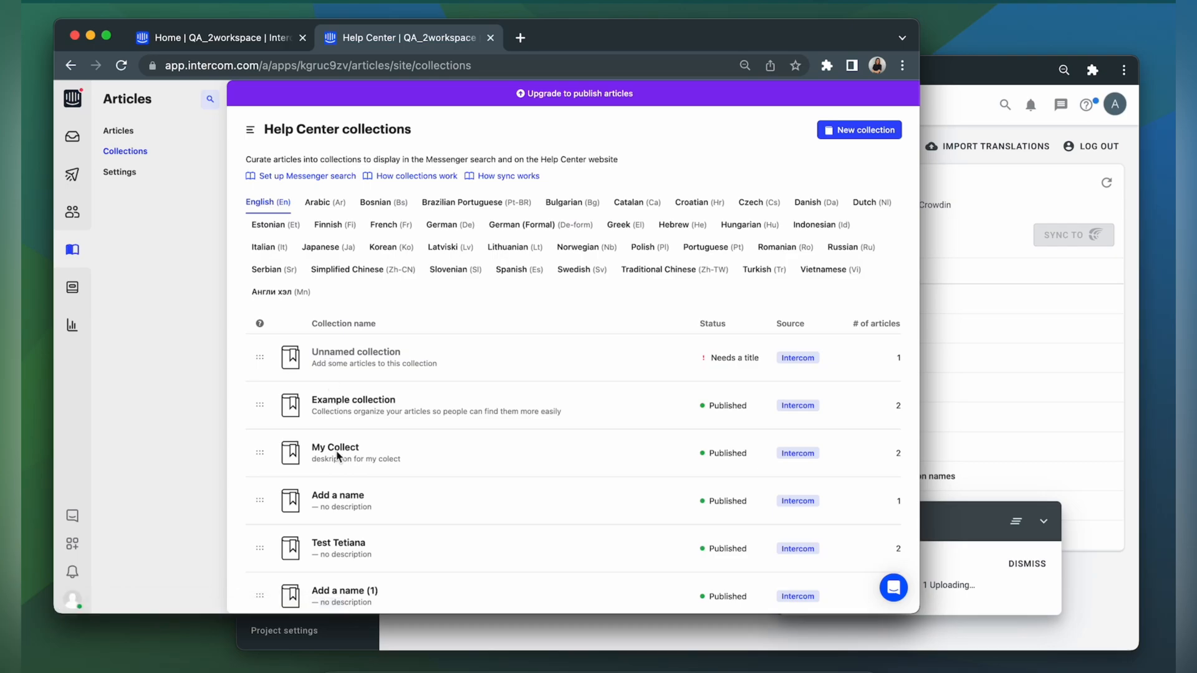
click(338, 543)
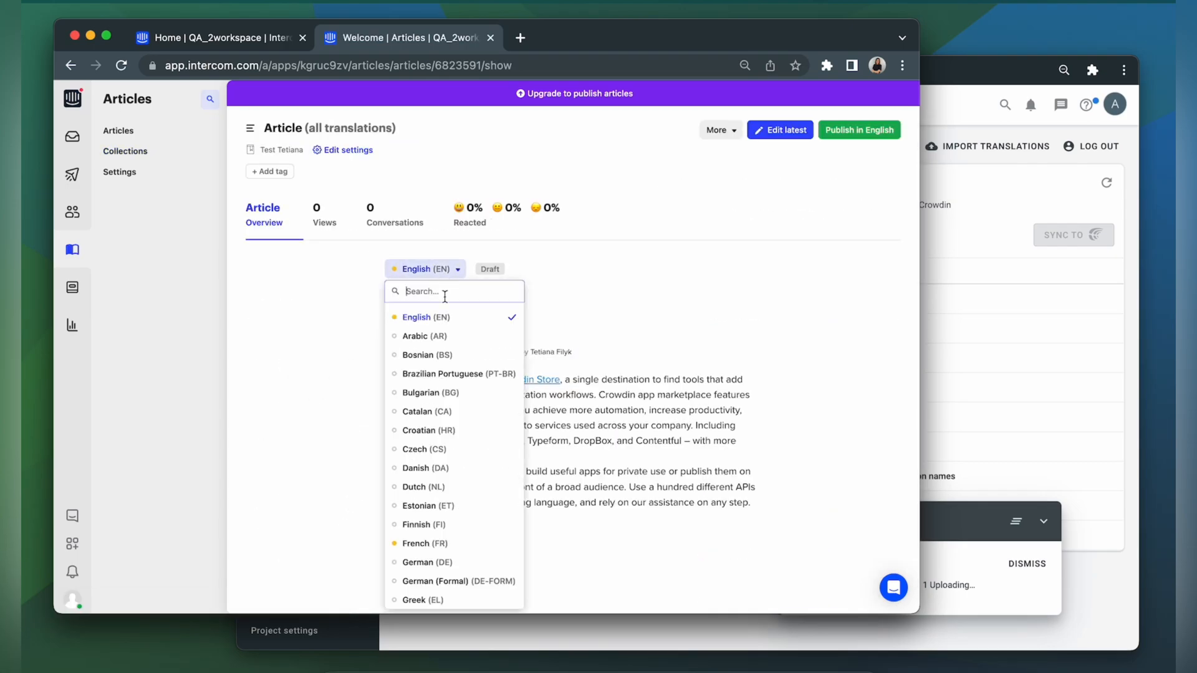
scroll(down, 3)
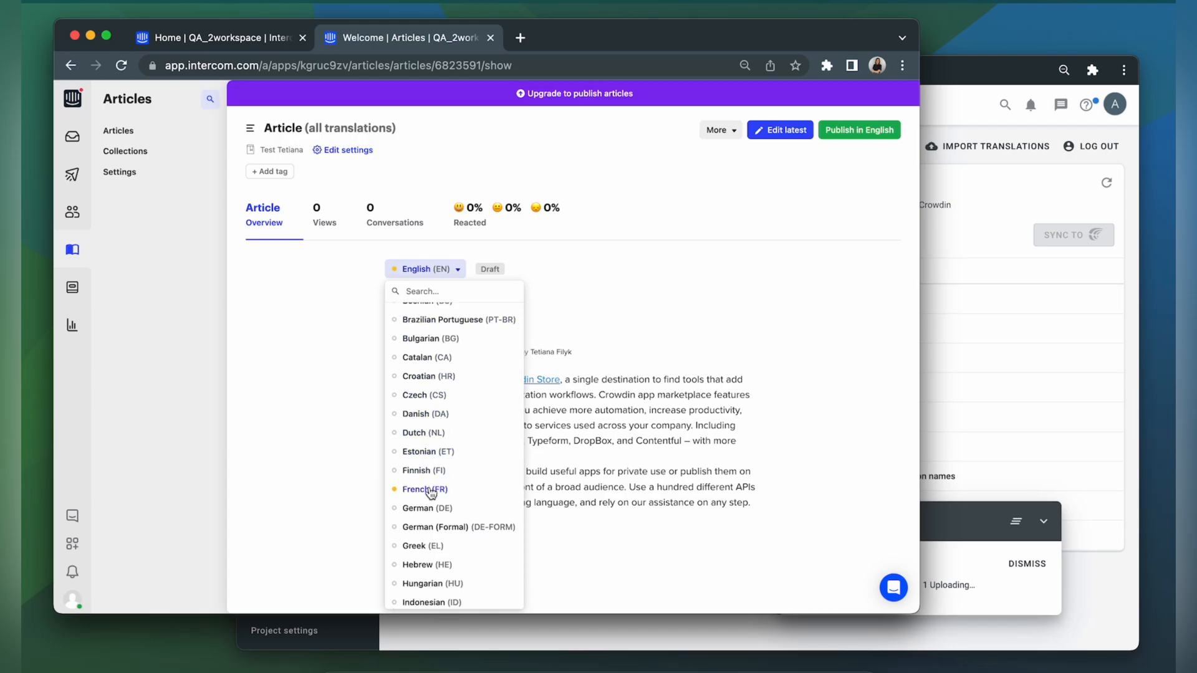
click(420, 489)
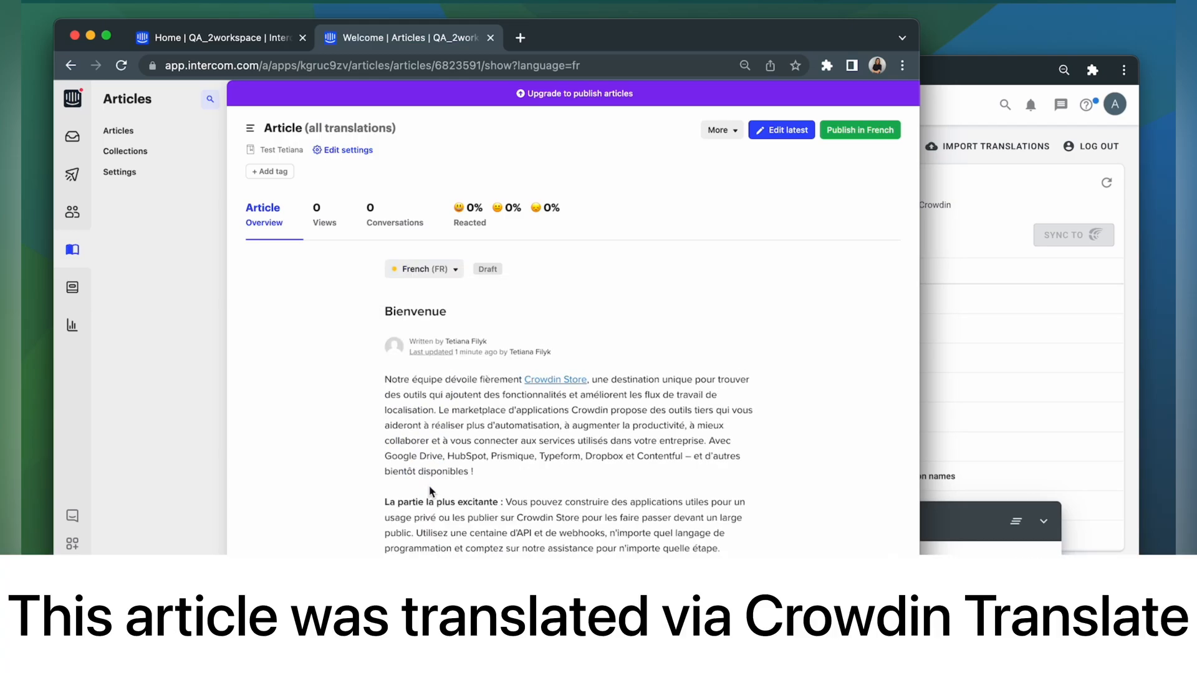
scroll(down, 3)
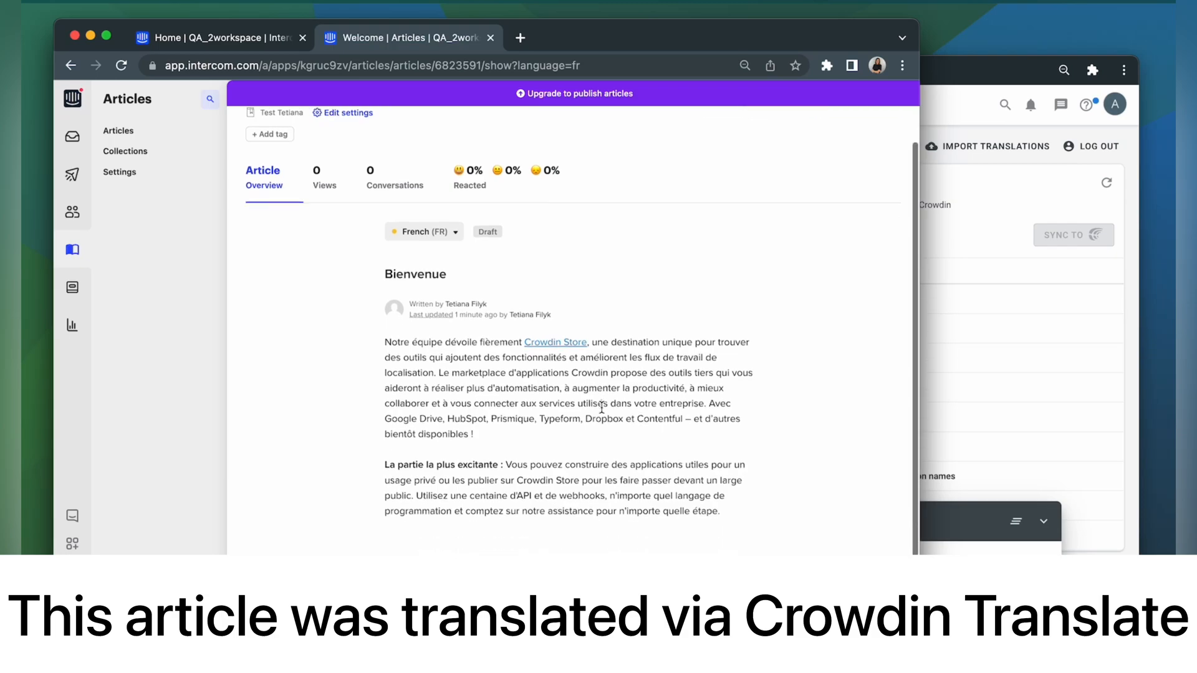